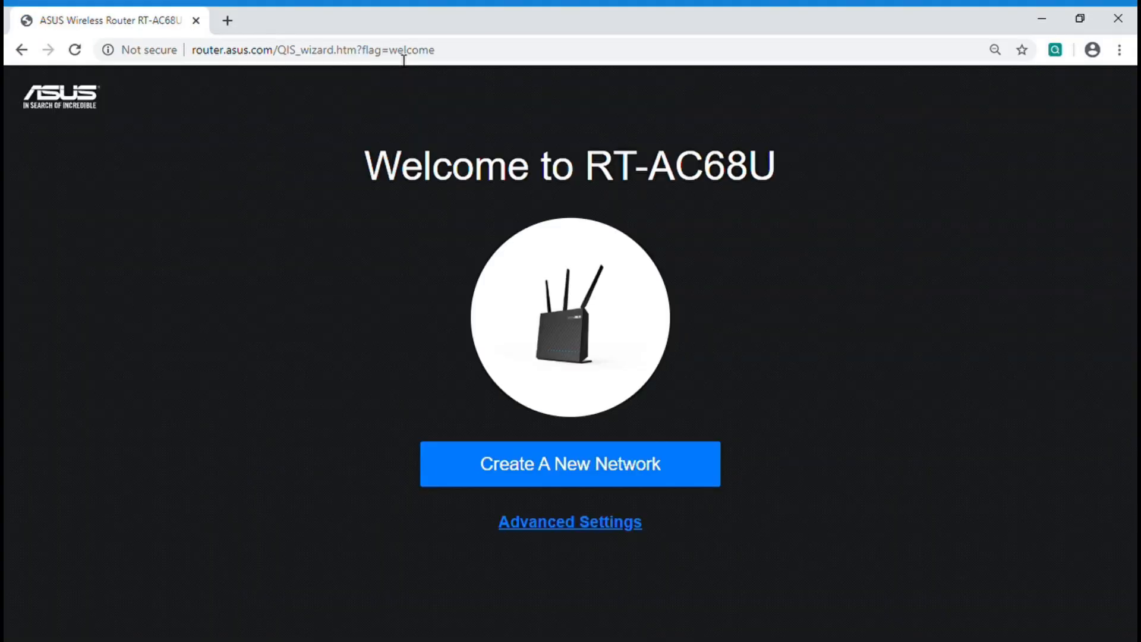
pyautogui.moveTo(680, 472)
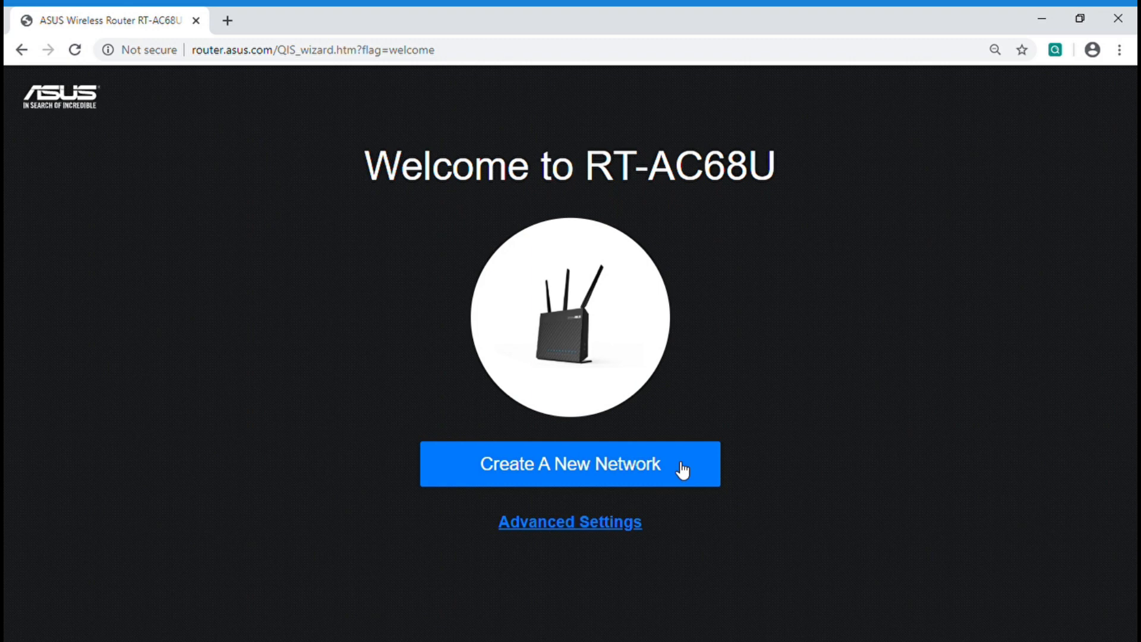
# Step: Choose Create A New Network on the RT-AC68U welcome page to reach ISP account settings
pyautogui.click(570, 464)
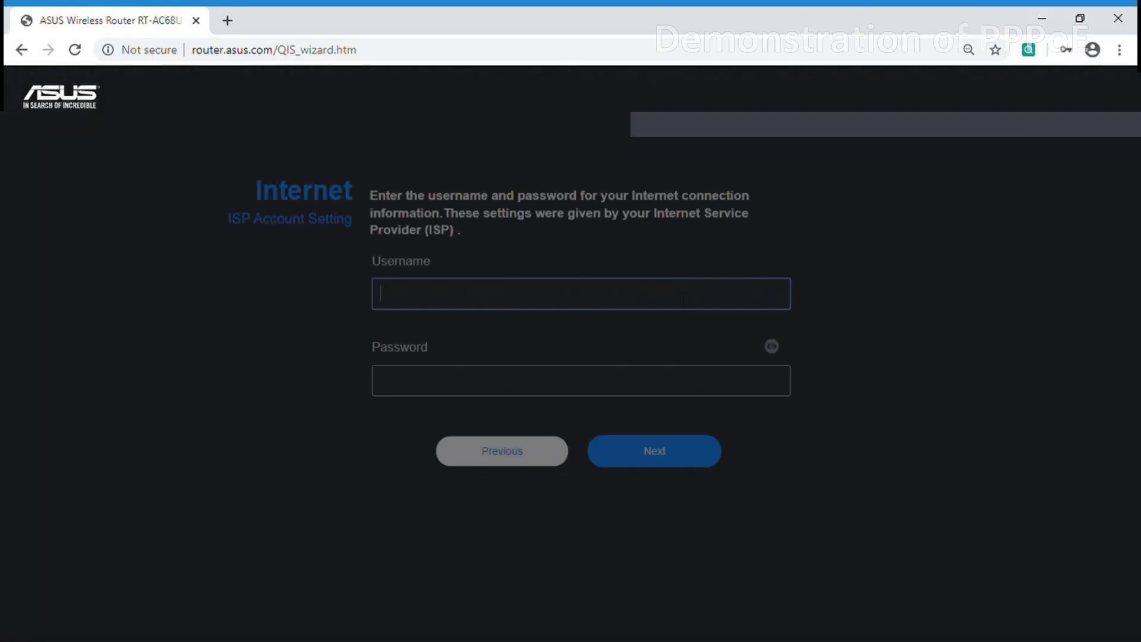
# Step: Enter the PPPoE ISP username and password and continue to the Static IP form
pyautogui.write('xxxxxxxx@hinet.net')
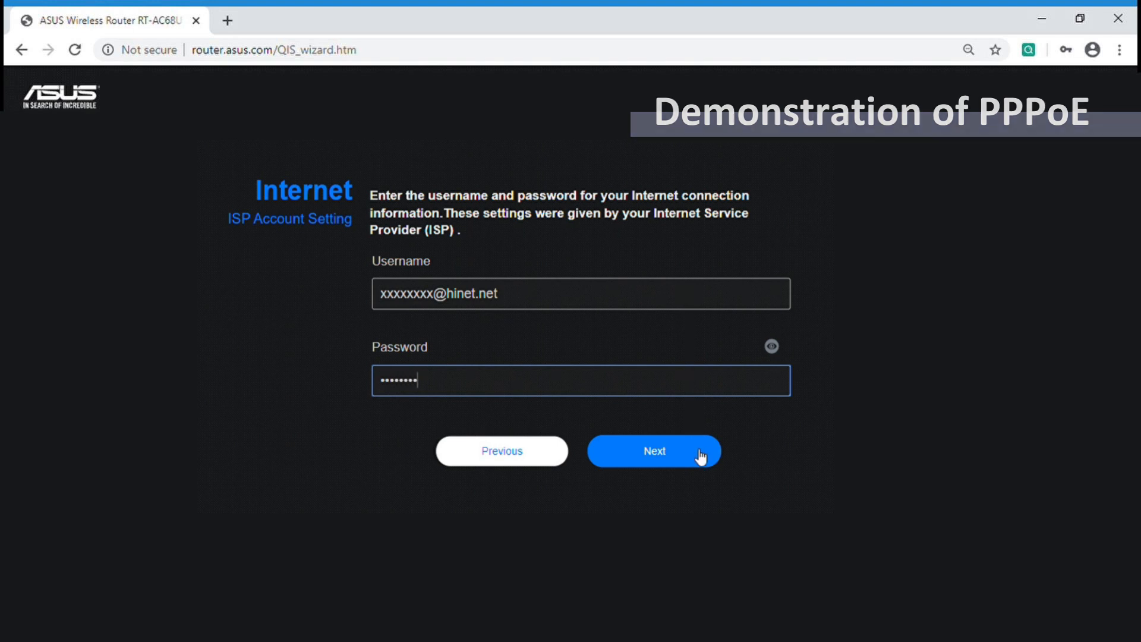
pyautogui.click(652, 451)
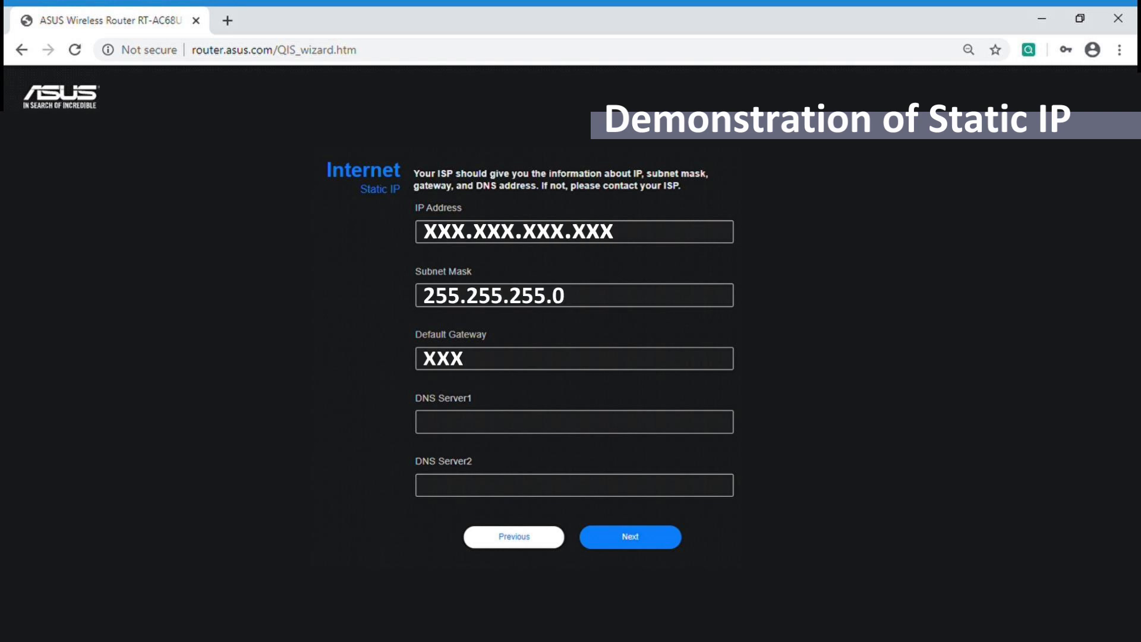
# Step: Fill the static IP address, subnet mask 255.255.255.0 and gateway, with DNS 8.8.8.8
pyautogui.write('XXX.XXX.XXX.XXX')
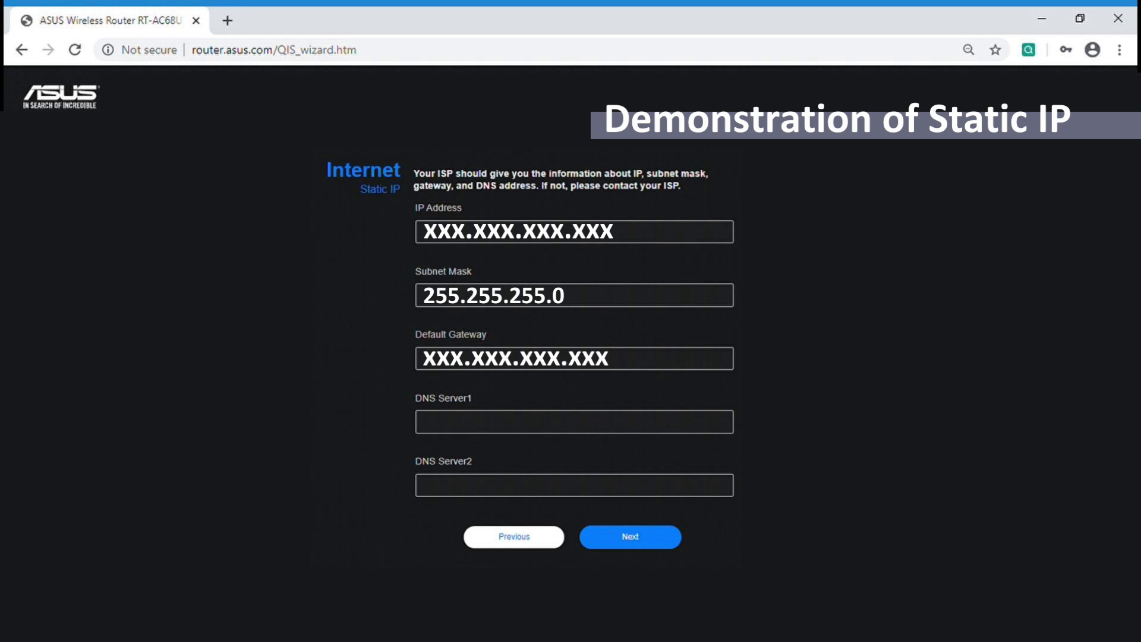
pyautogui.write('8.8.8.8')
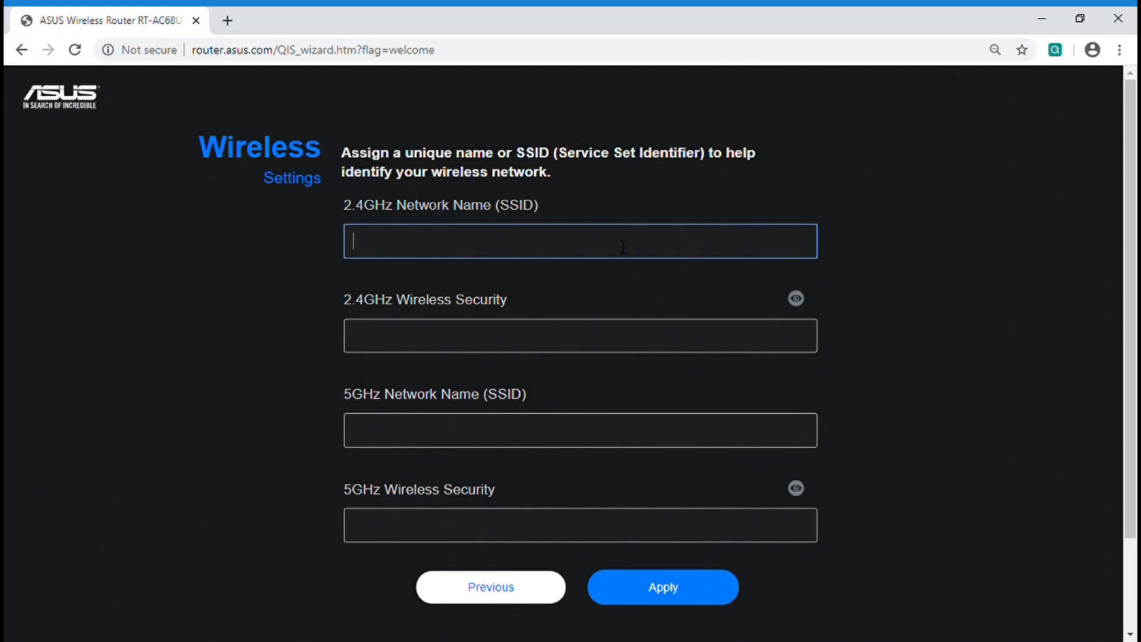
# Step: Name the networks asus and asus_5G, fix the 5GHz password to 8+ characters, and apply
pyautogui.write('asus')
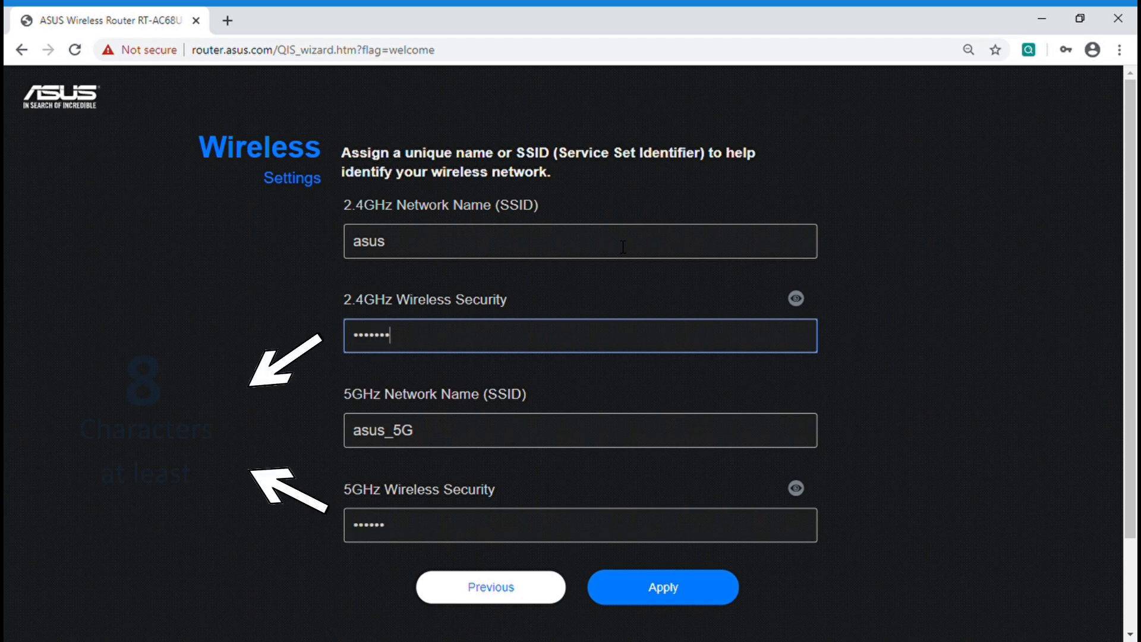
pyautogui.doubleClick(393, 429)
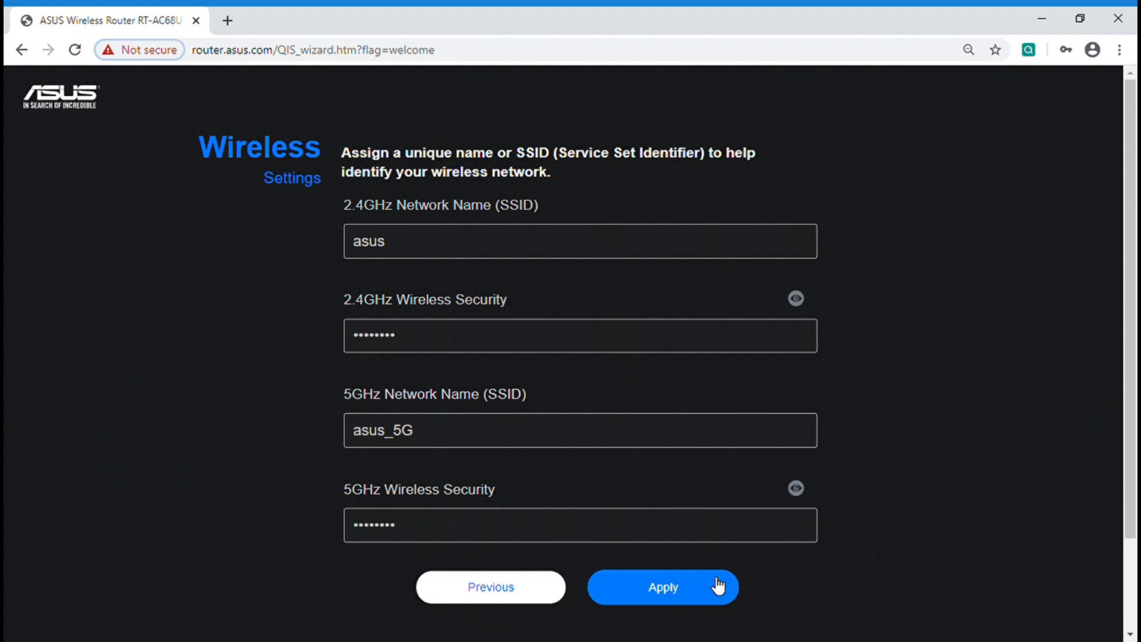
pyautogui.click(662, 587)
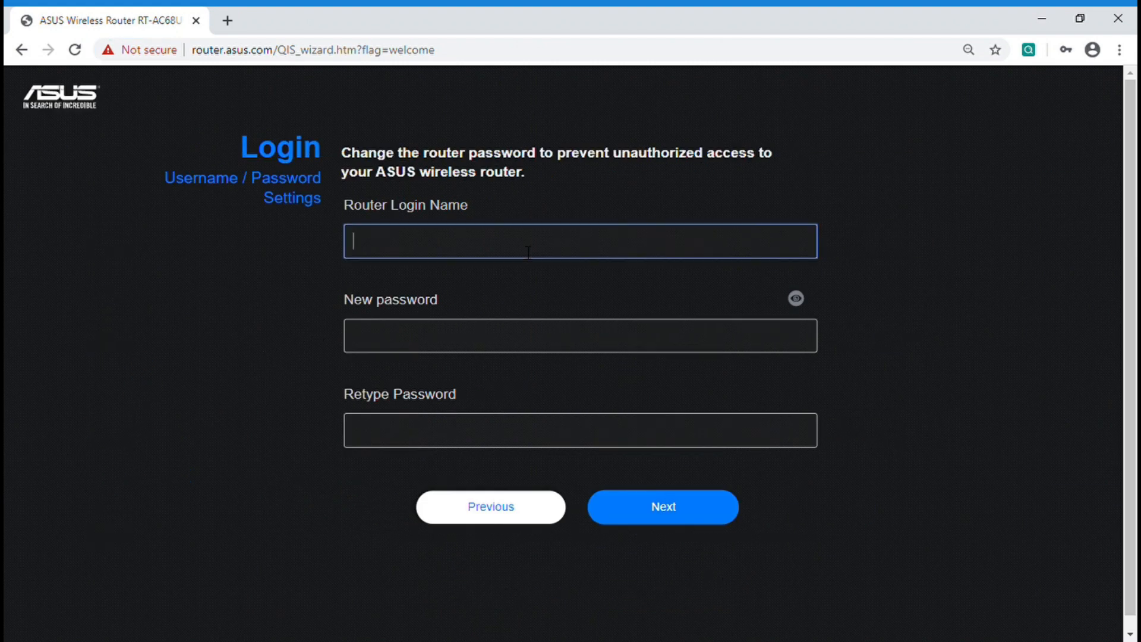
# Step: Set the router login name asus_router with a matching new password and submit it
pyautogui.write('asus_router')
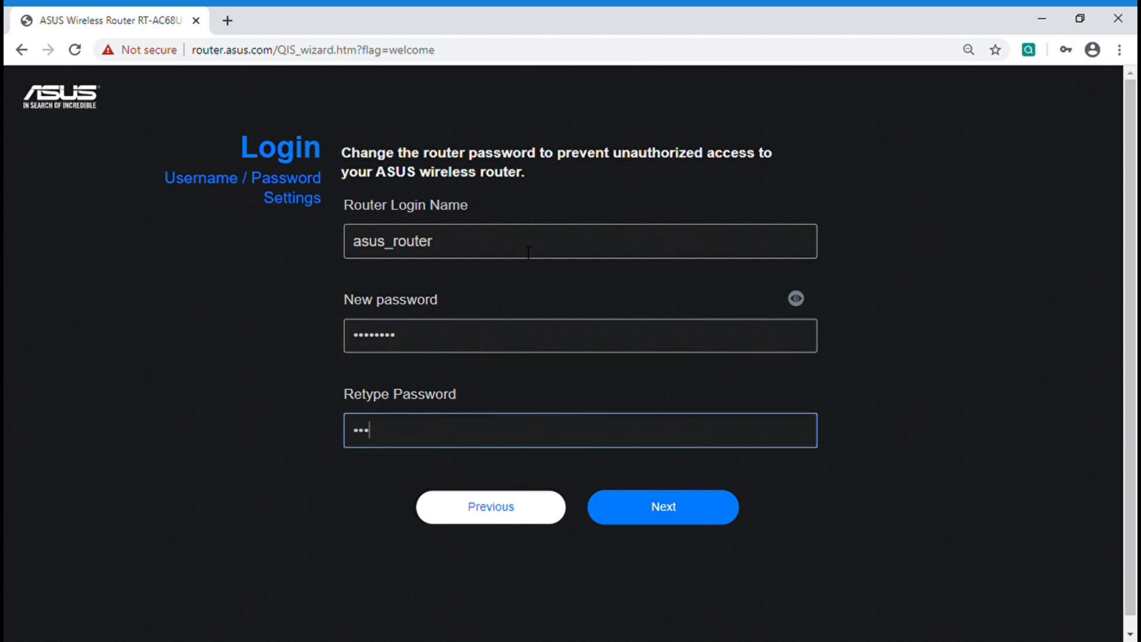
pyautogui.click(662, 506)
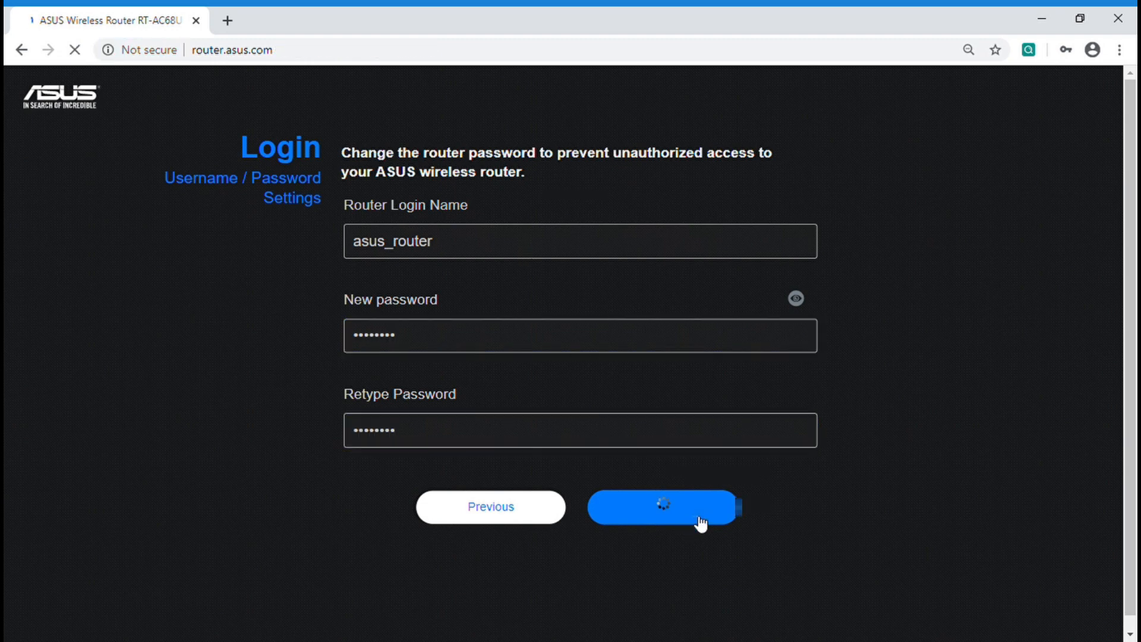
pyautogui.click(663, 507)
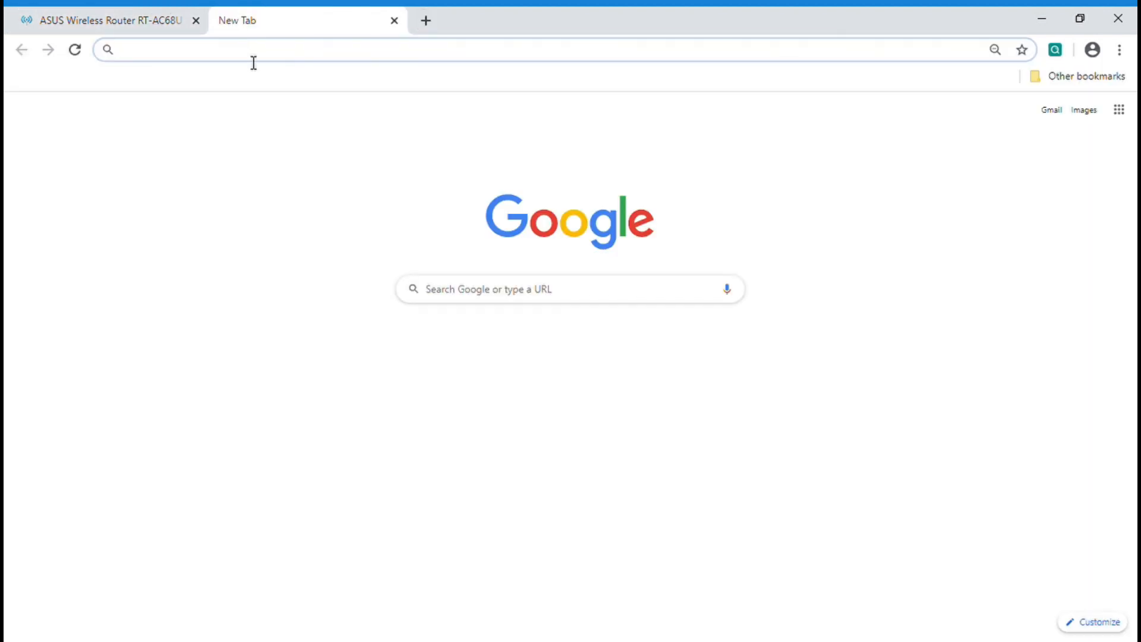
# Step: Load asus.com/us/ in a new browser tab
pyautogui.write('asus.com/us/')
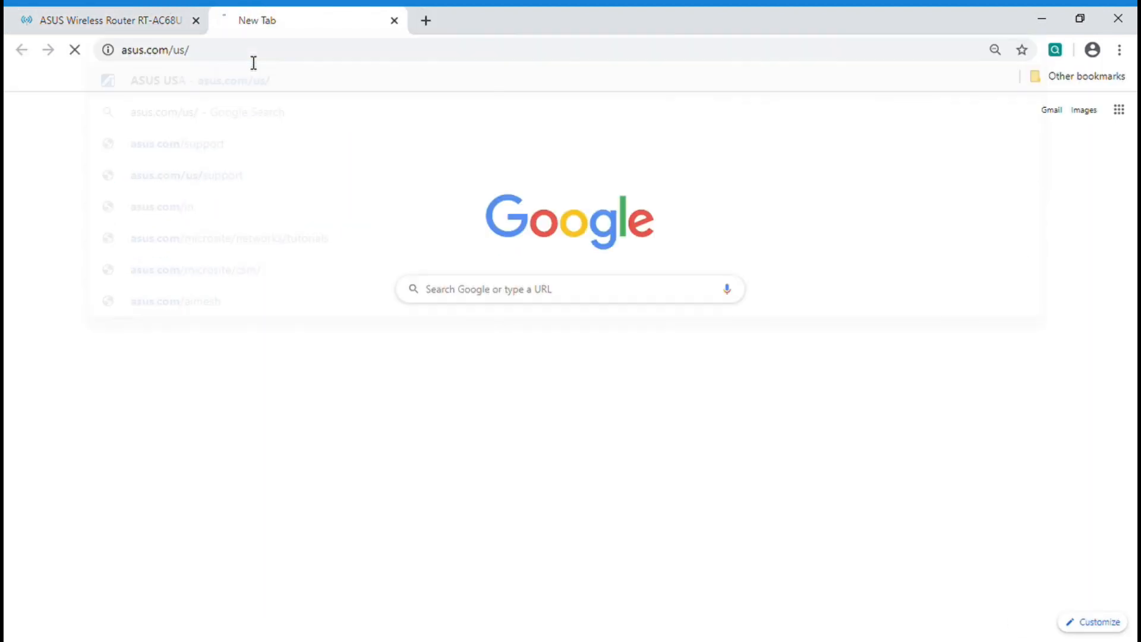